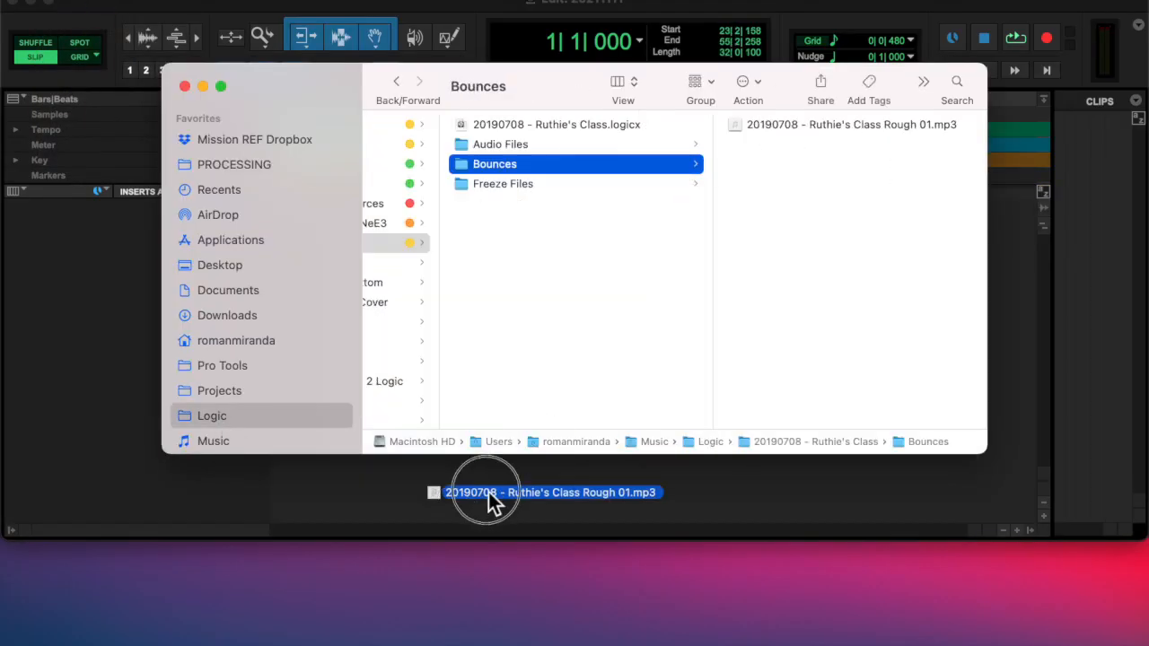
- Drag the 'Ruthie's Class Rough 01' mp3 bounce into the Edit window as a stereo track
drag(485, 492, 449, 242)
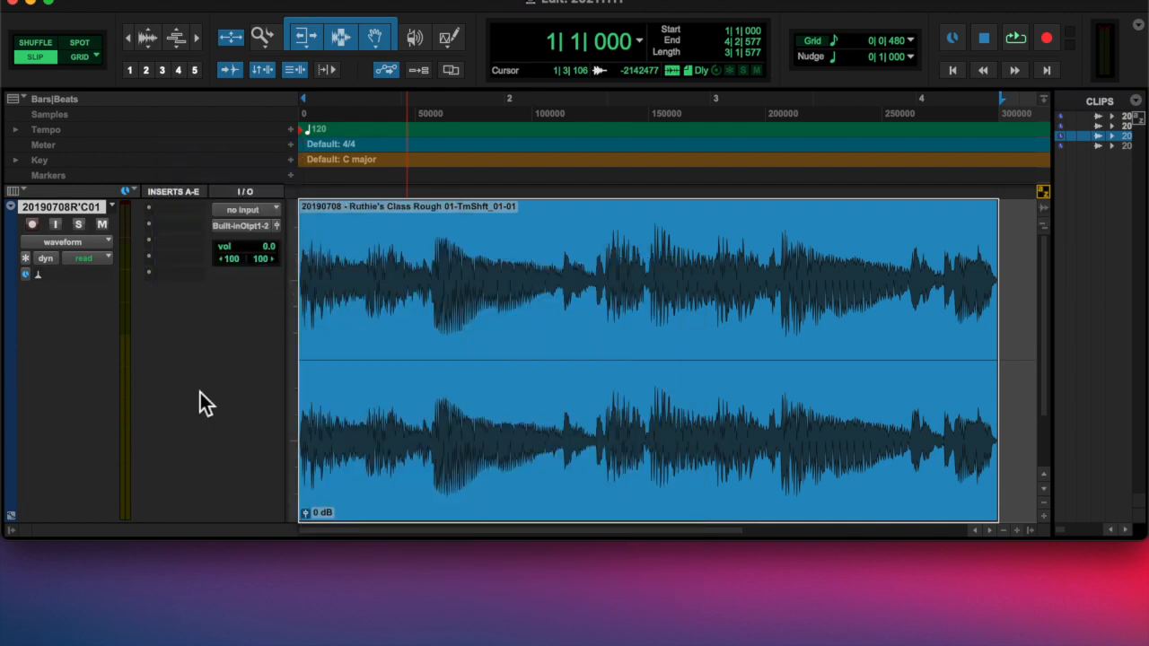
- Browse the first insert's multichannel plug-in categories to load SansAmp PSA-1 stereo
click(150, 209)
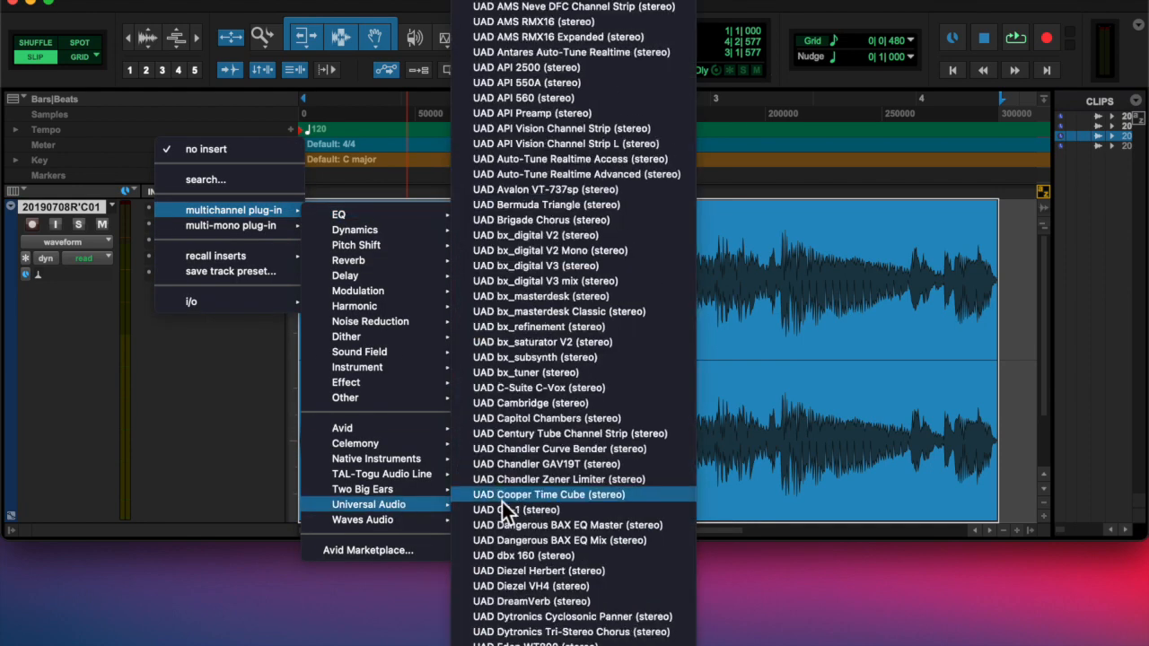
click(498, 509)
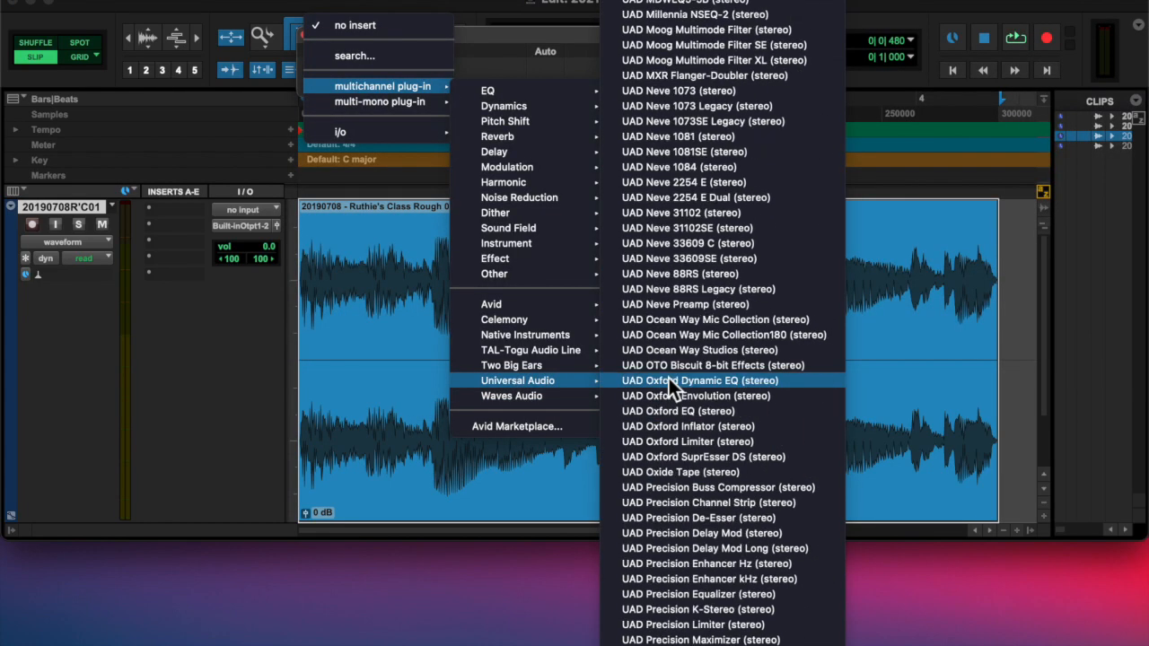
mouse_move(529, 366)
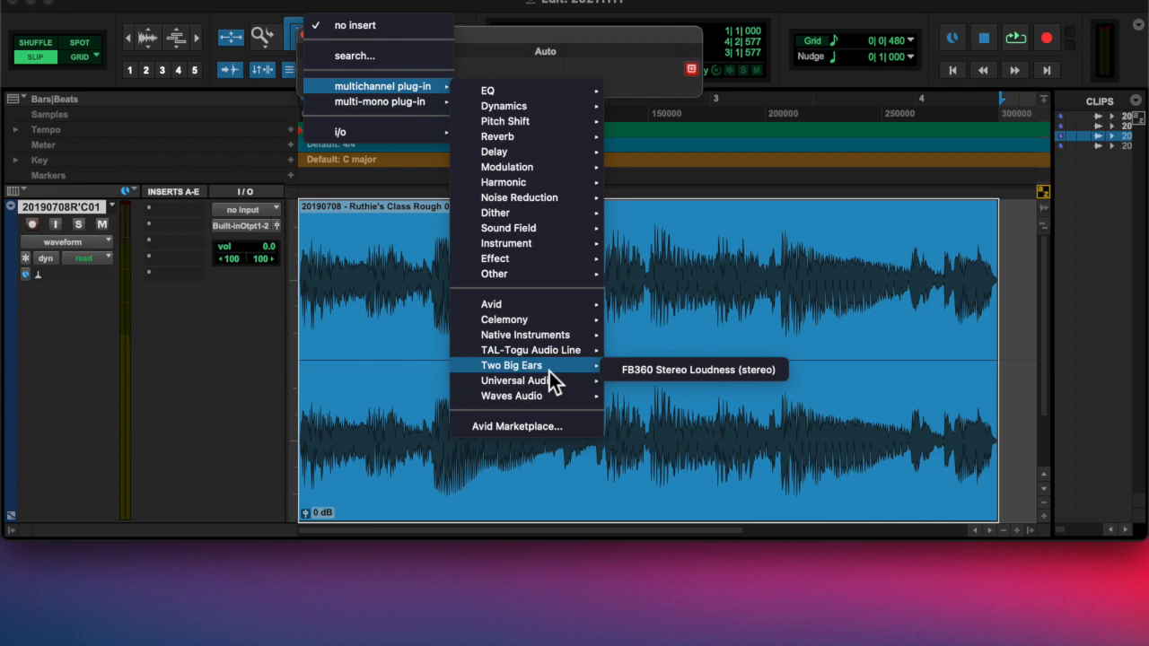
click(695, 369)
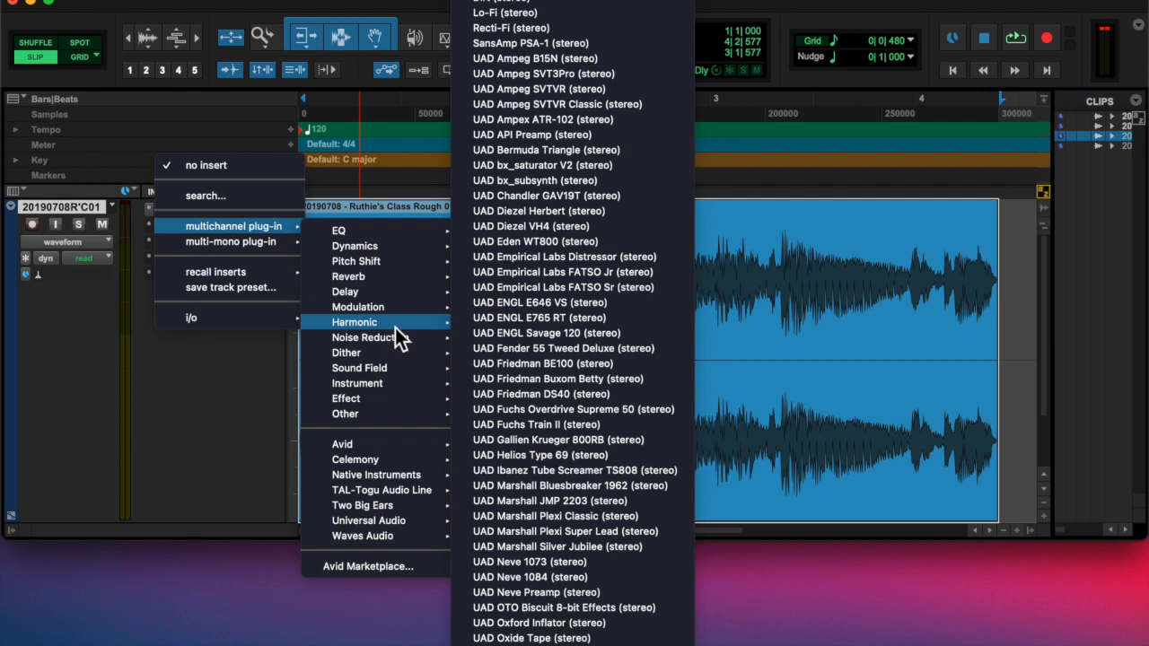
mouse_move(355, 245)
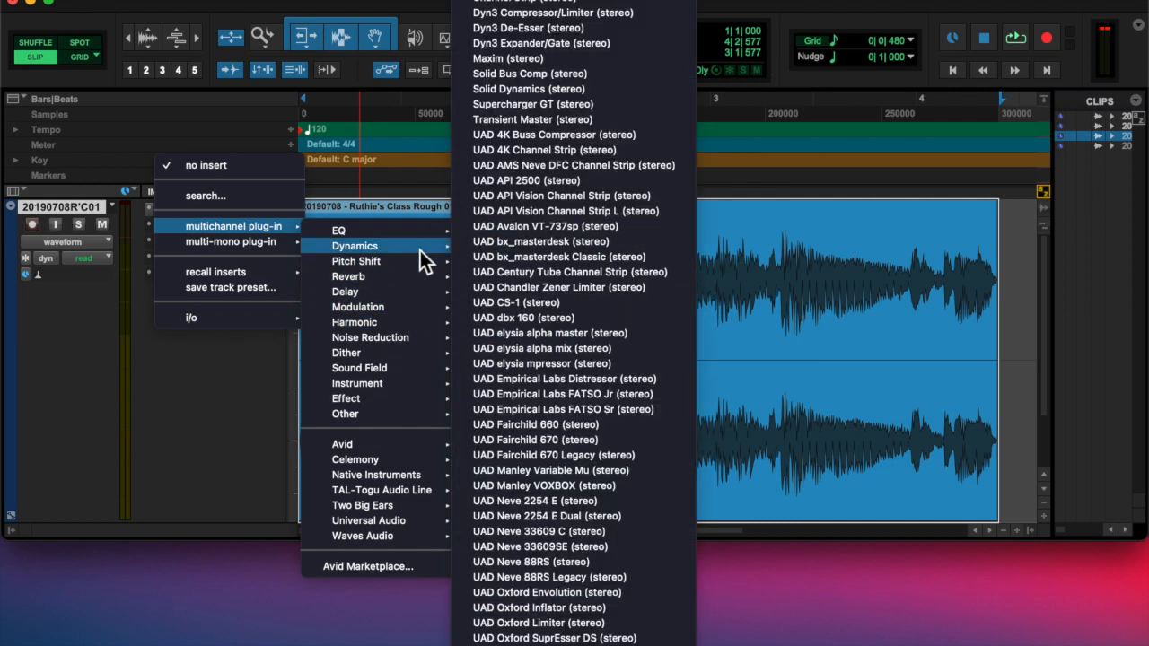
click(236, 225)
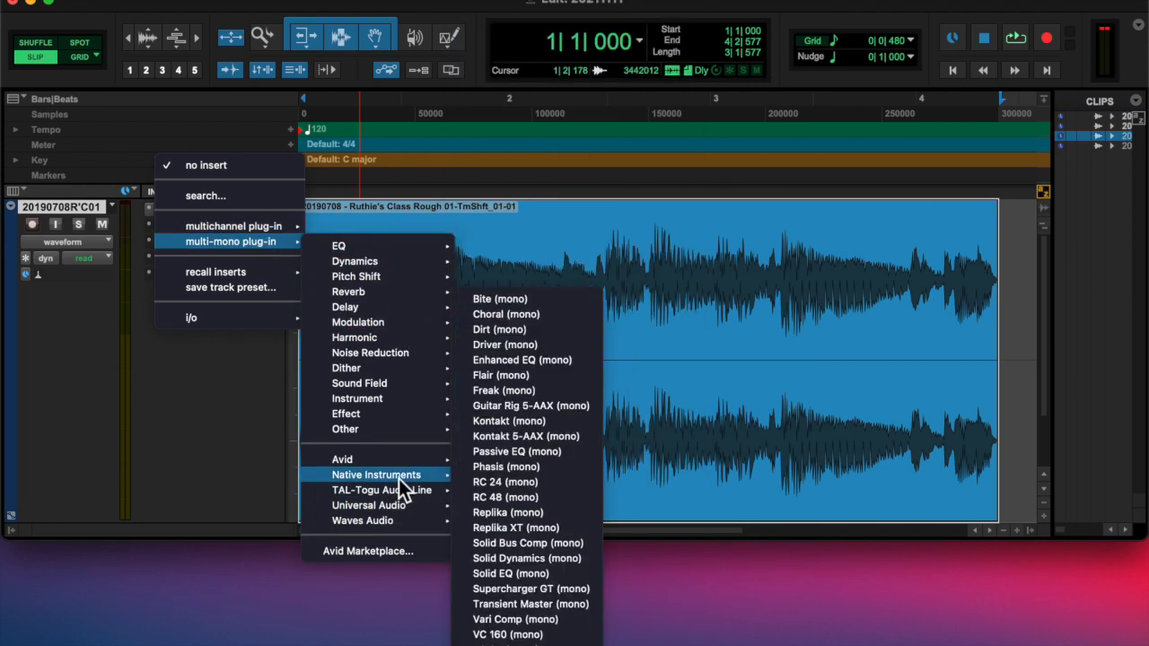
click(342, 459)
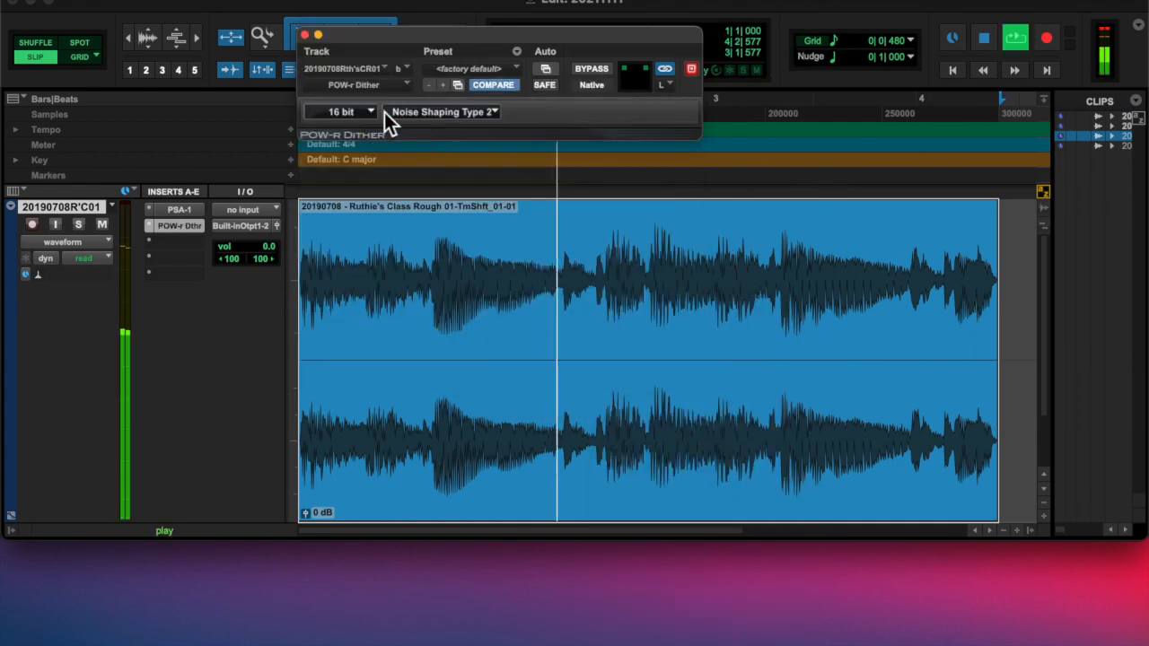
- Replace POW-r Dither on insert B with the Lo-Fi plug-in
click(177, 225)
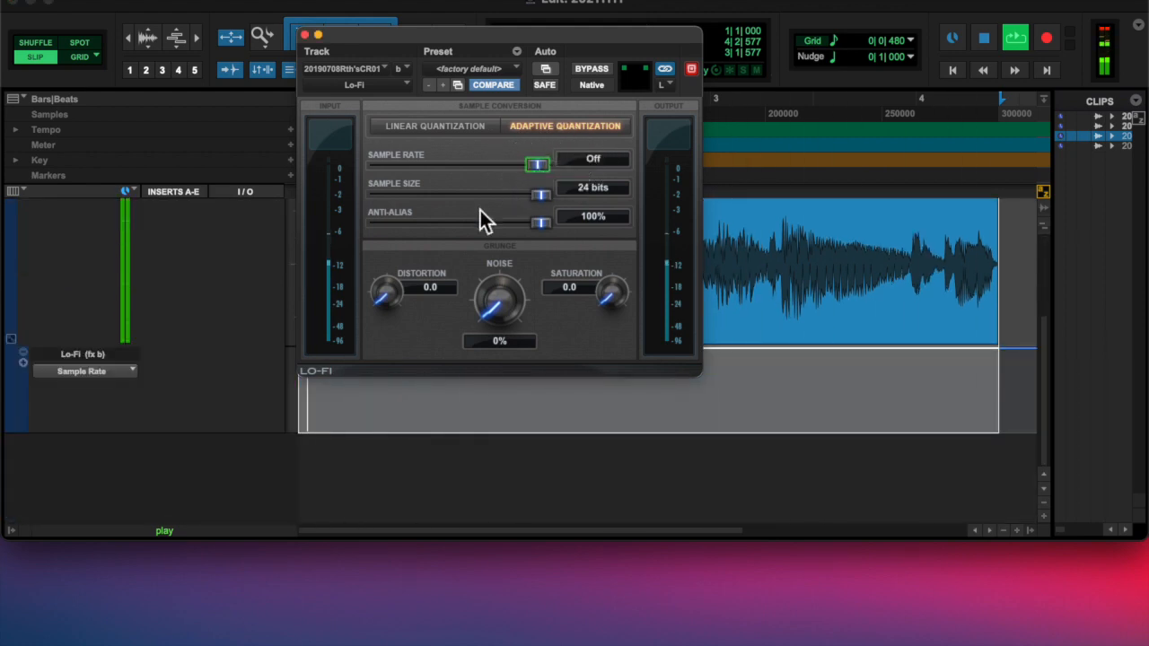
- Drag Lo-Fi's Sample Rate slider down to 3675 Hz while writing Touch automation
drag(537, 165, 517, 165)
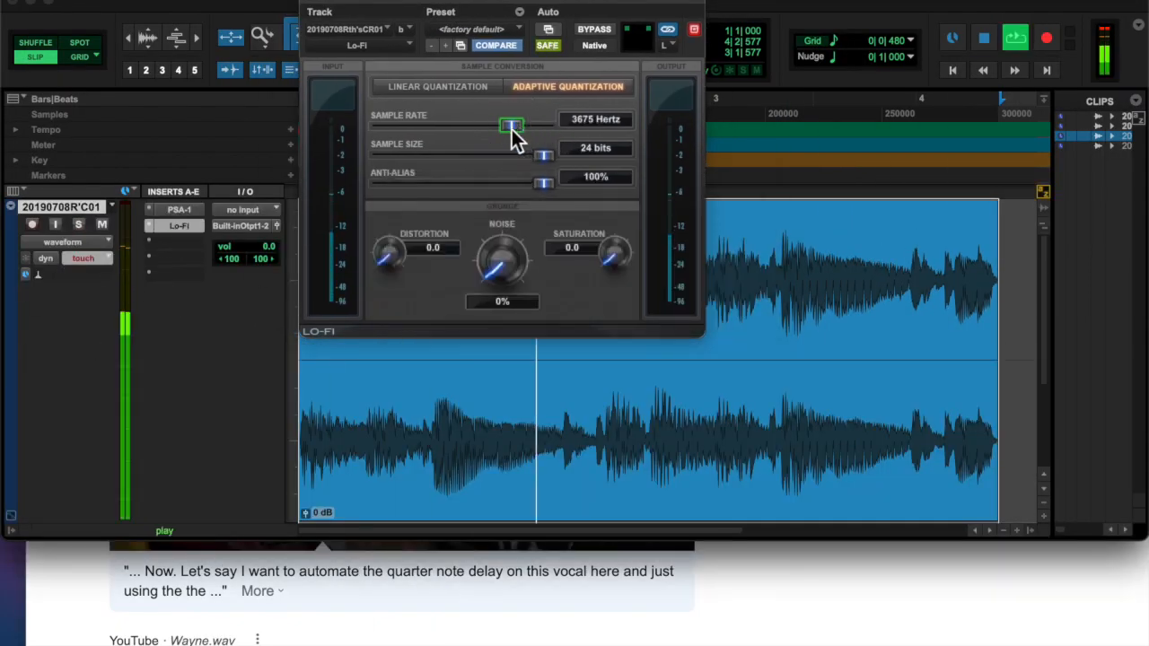
drag(510, 124, 539, 125)
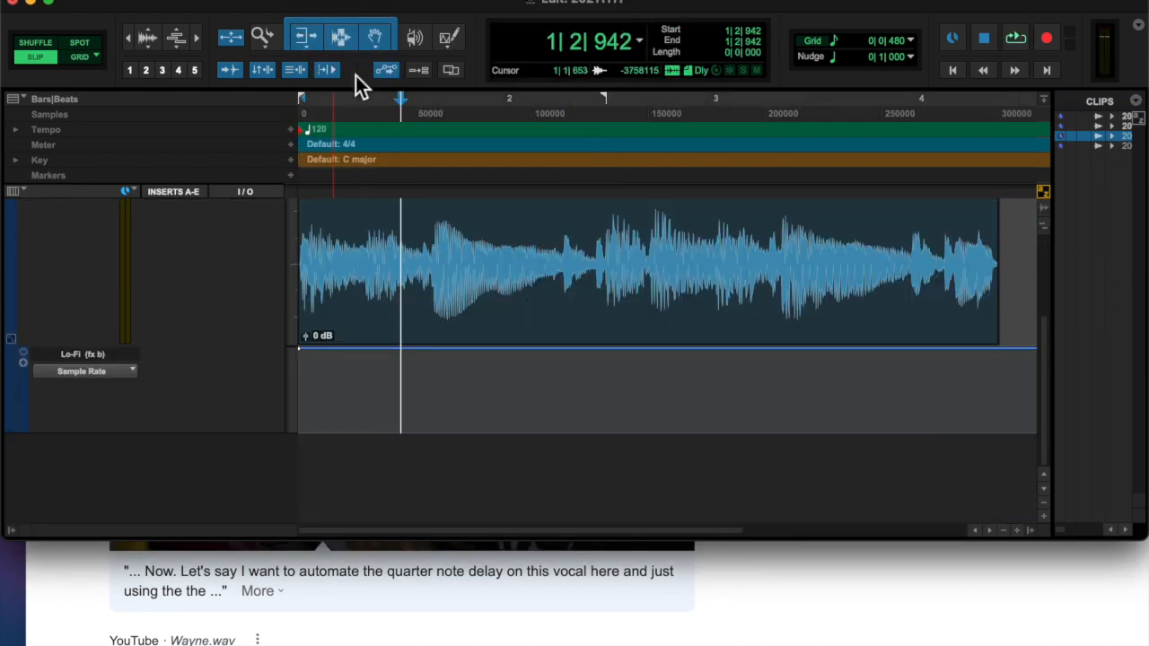
- Pencil in Sample Rate automation dips, then select one dip section with the Selector
click(452, 36)
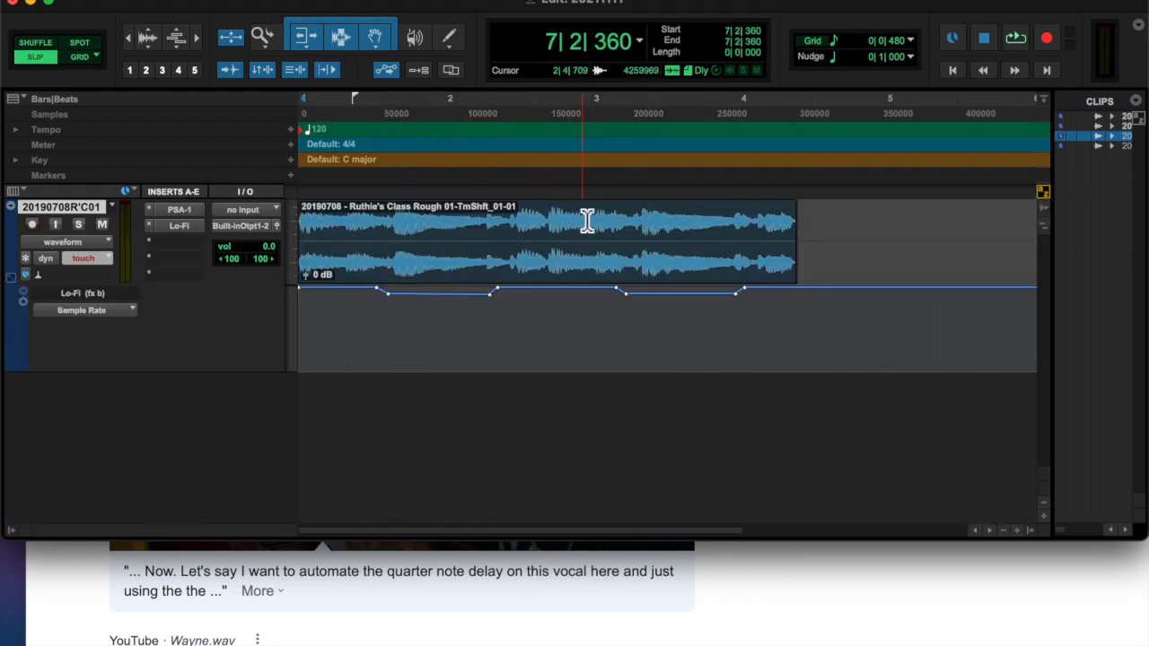
drag(357, 292, 543, 368)
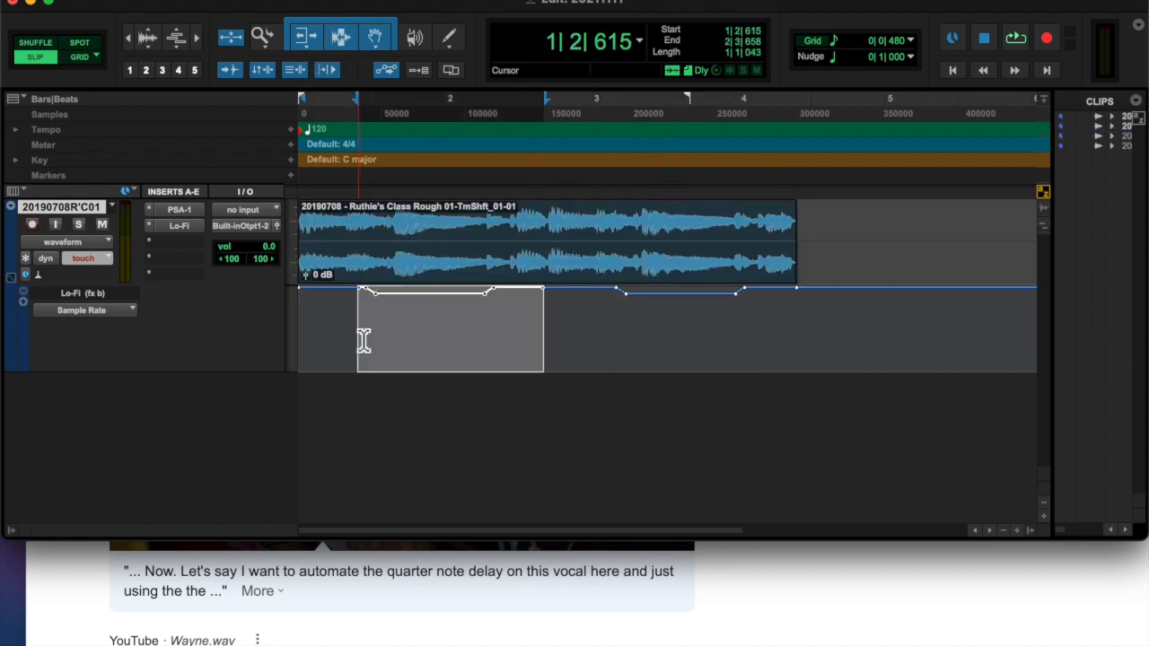